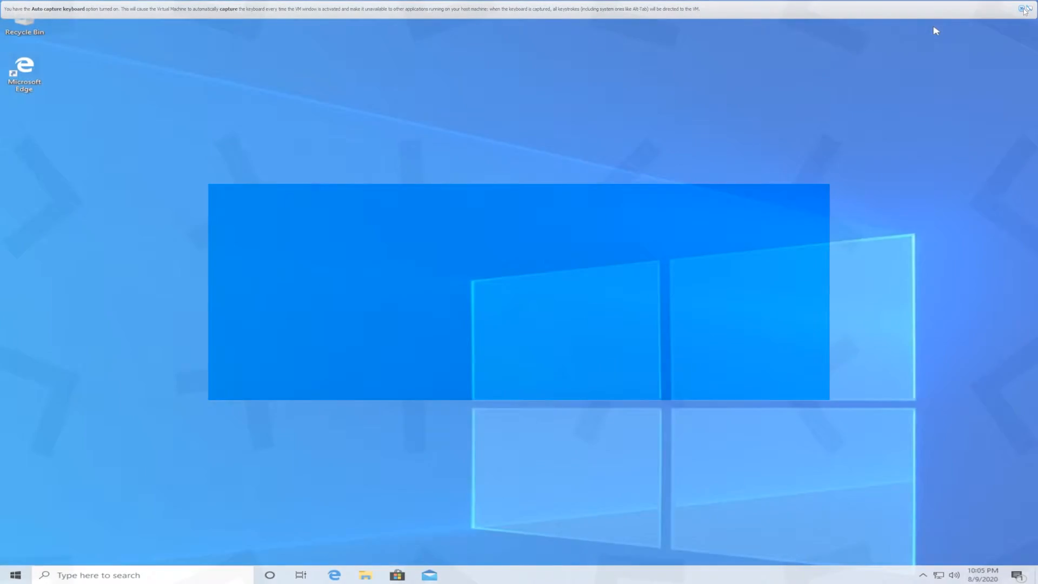
# - Launch setup.exe from the mounted installation media to show Windows Setup's language and keyboard page
pyautogui.click(1022, 9)
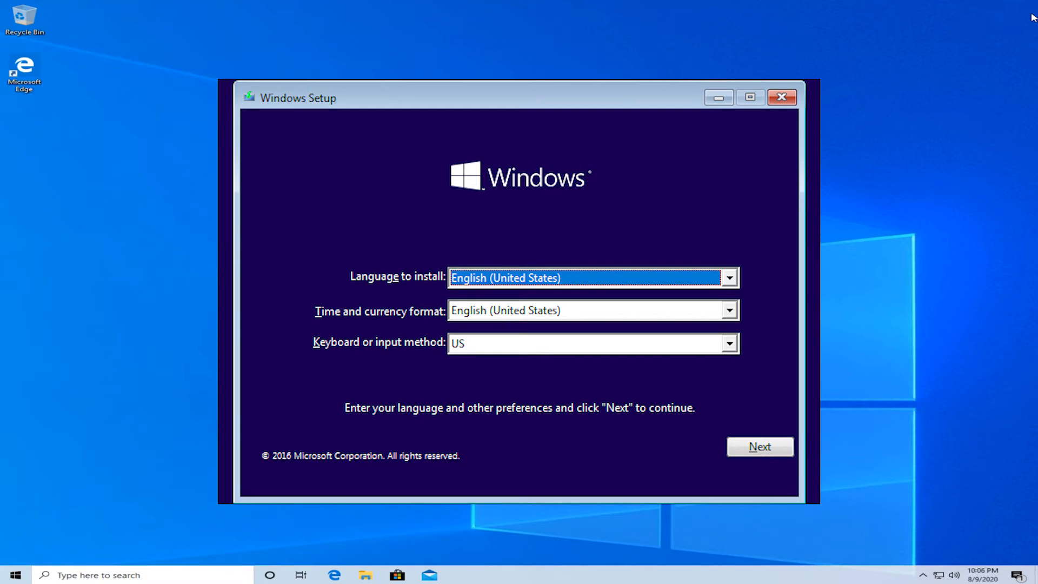
# - From the Safe Mode desktop, search 'sys', reach Recovery and launch System Restore
pyautogui.click(781, 98)
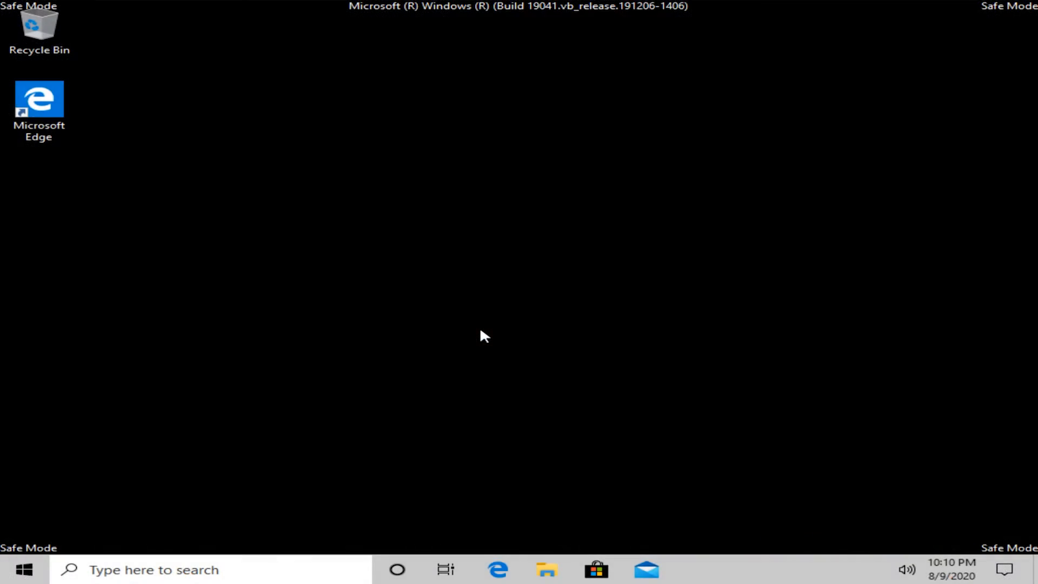
pyautogui.moveTo(388, 253)
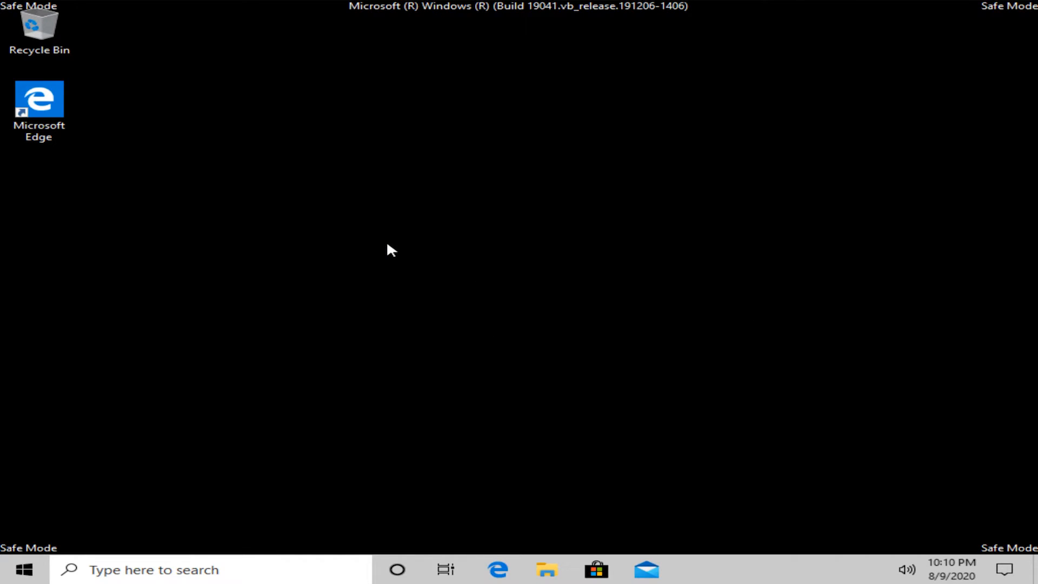
pyautogui.moveTo(210, 544)
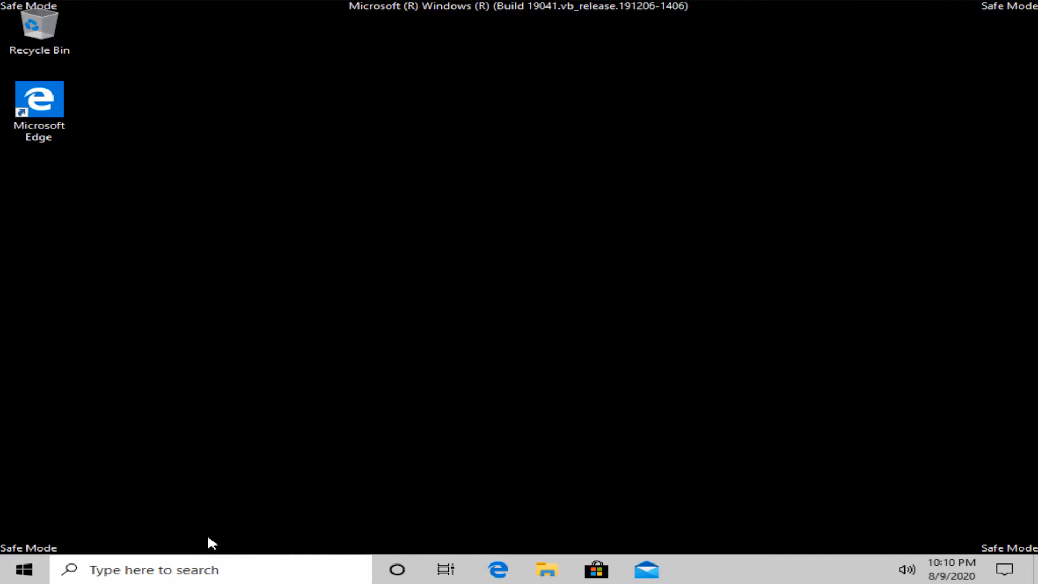
pyautogui.write('sys')
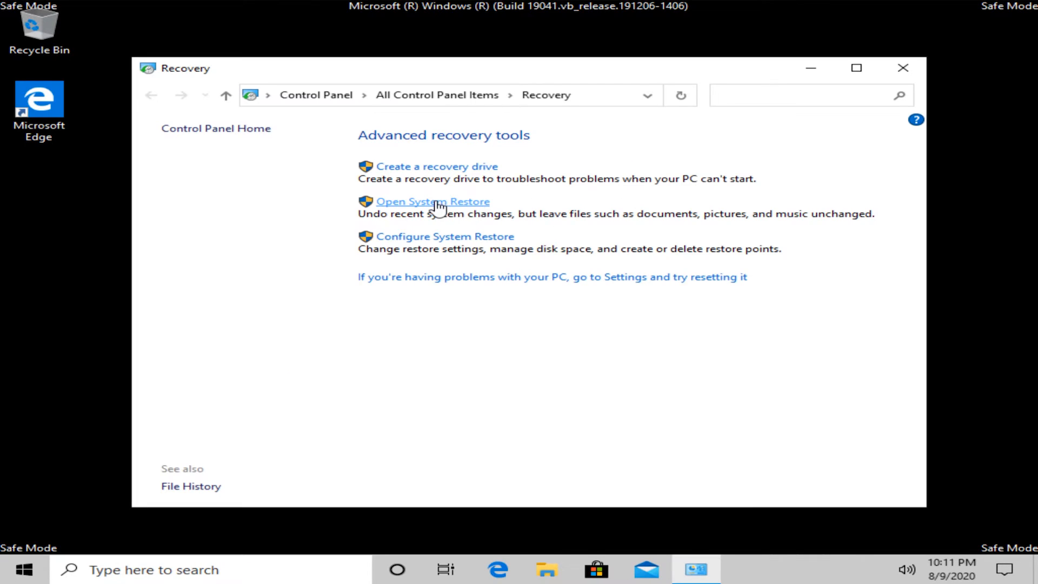
pyautogui.moveTo(441, 210)
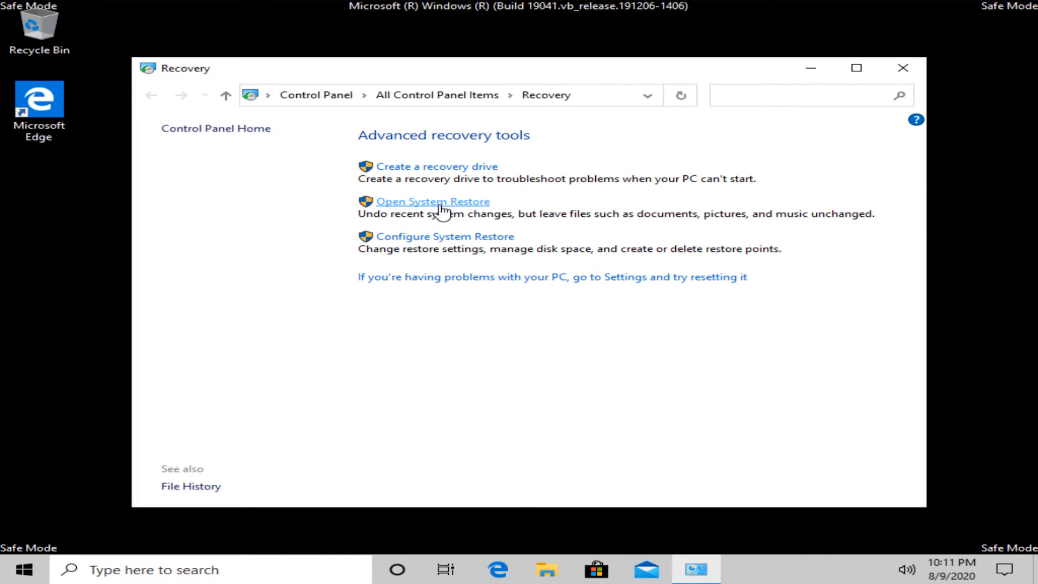
pyautogui.click(432, 202)
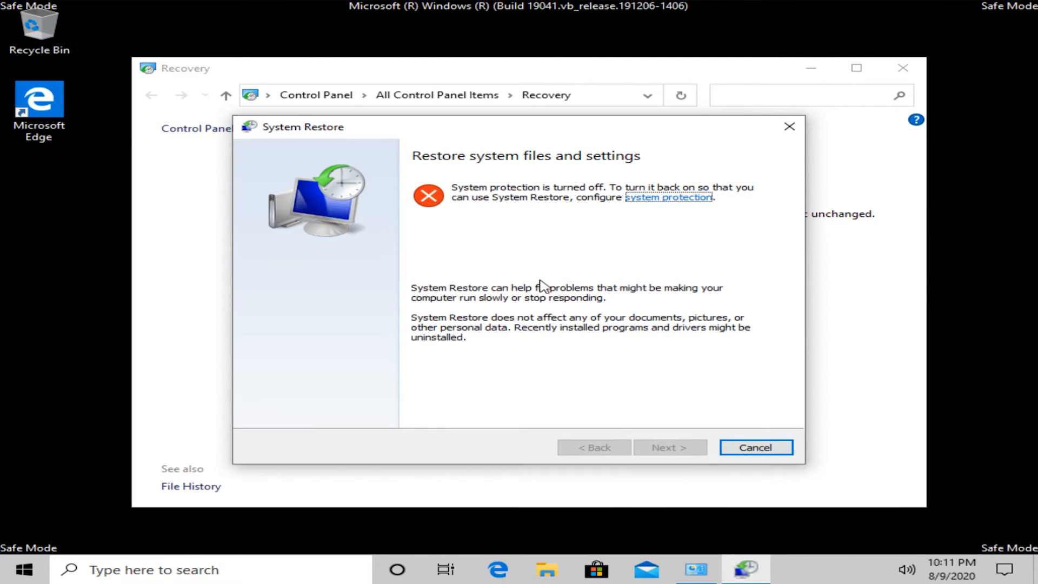
pyautogui.moveTo(732, 447)
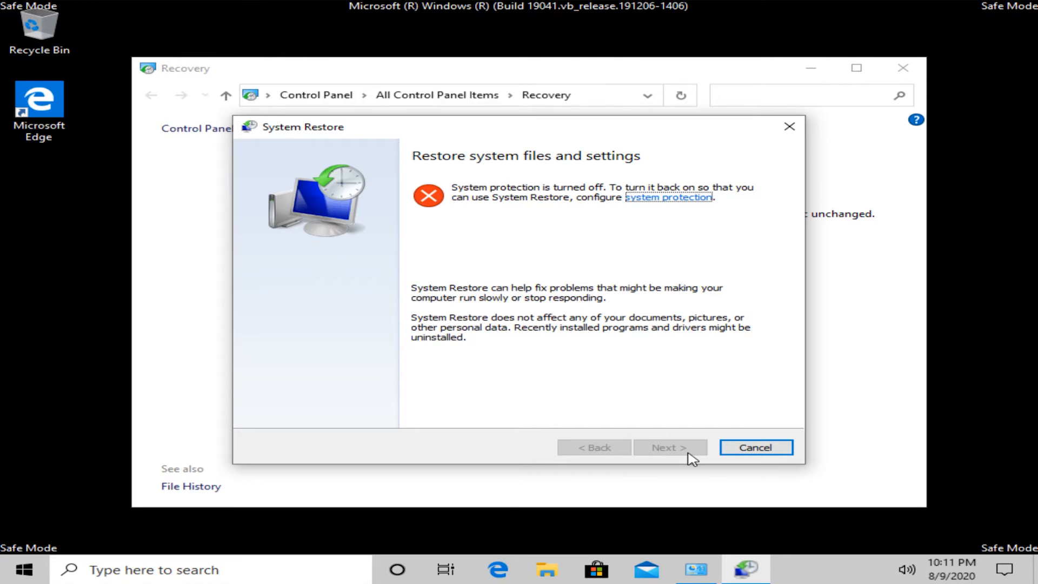
# - Cancel the System Restore wizard so the plain Safe Mode desktop remains
pyautogui.click(756, 448)
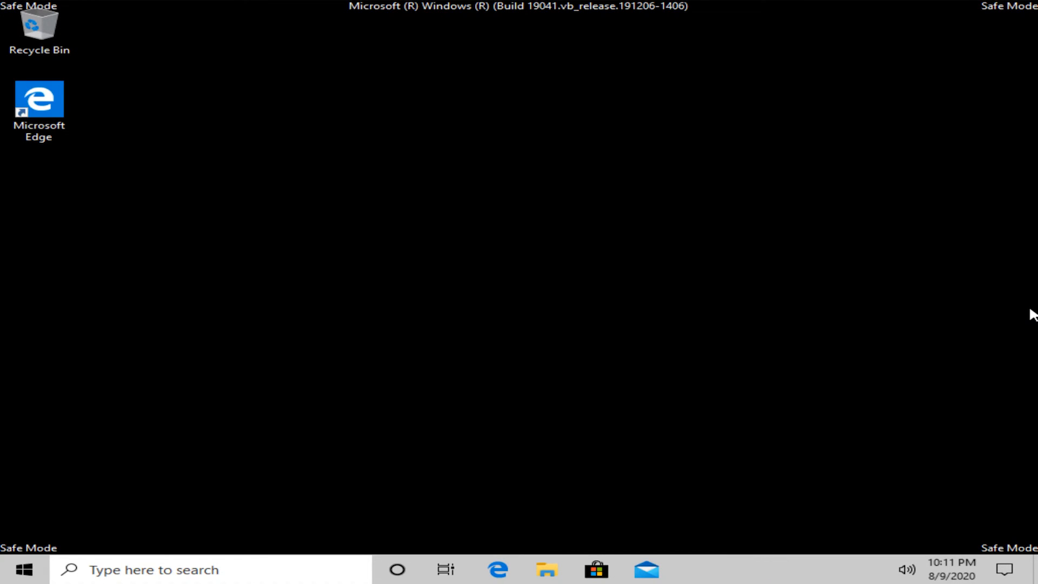